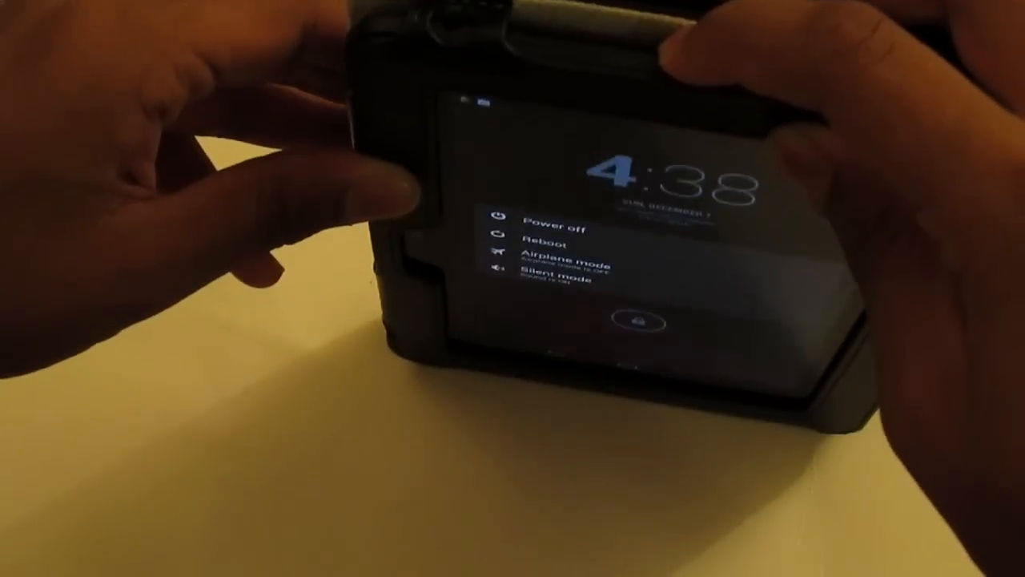
Reboot the Kindle Fire HD from the power menu into TWRP recovery.
left_click(553, 222)
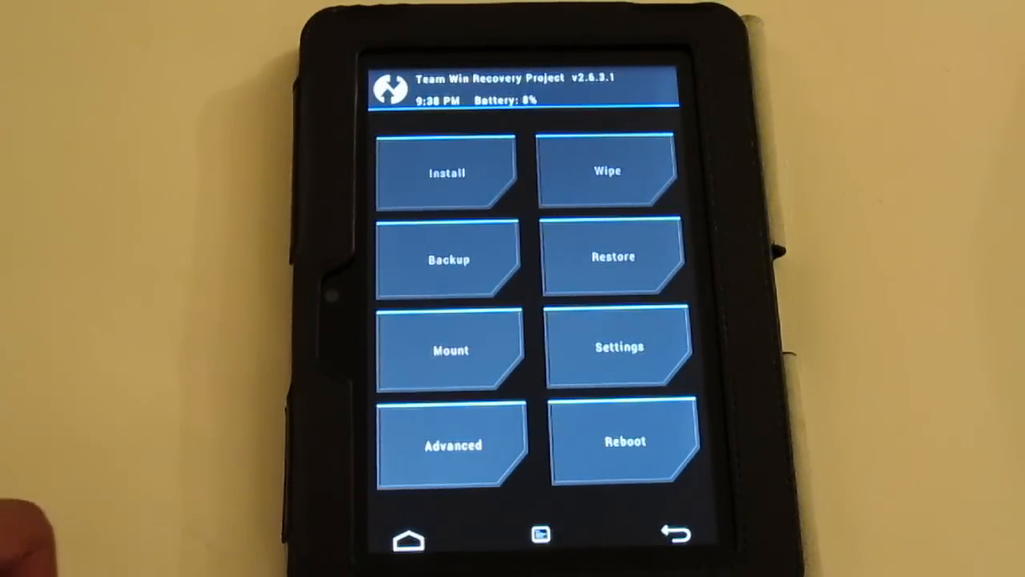
Start ADB Sideload from TWRP's Advanced menu.
left_click(452, 445)
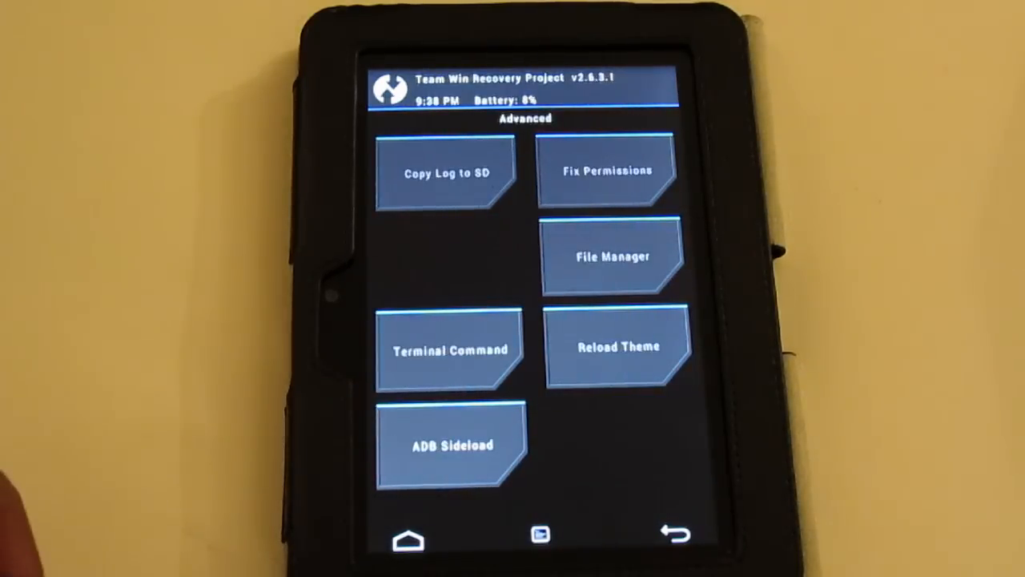
left_click(450, 445)
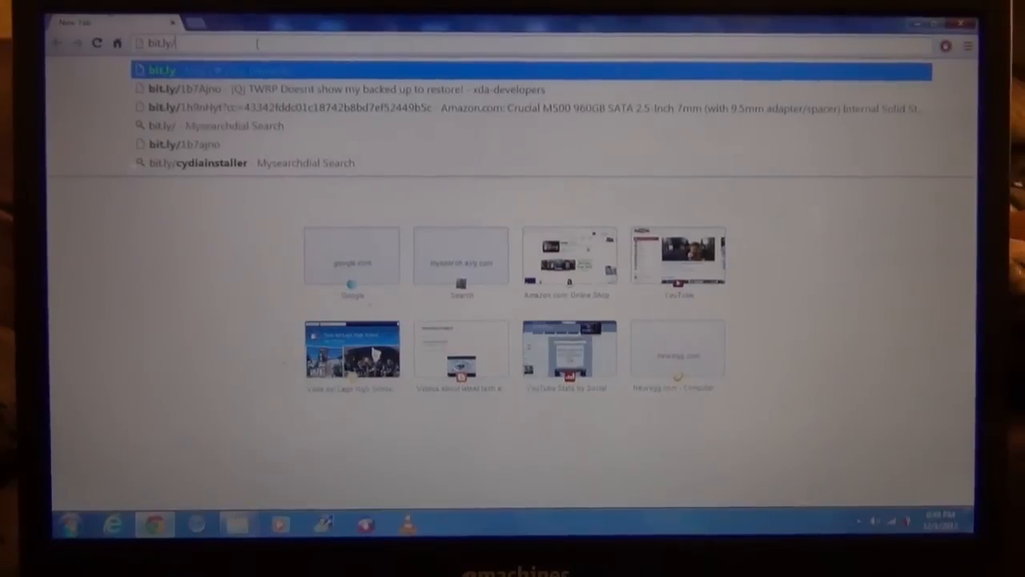
Open the XDA thread on TWRP missing backups via the bit.ly link and scroll through it.
left_click(185, 89)
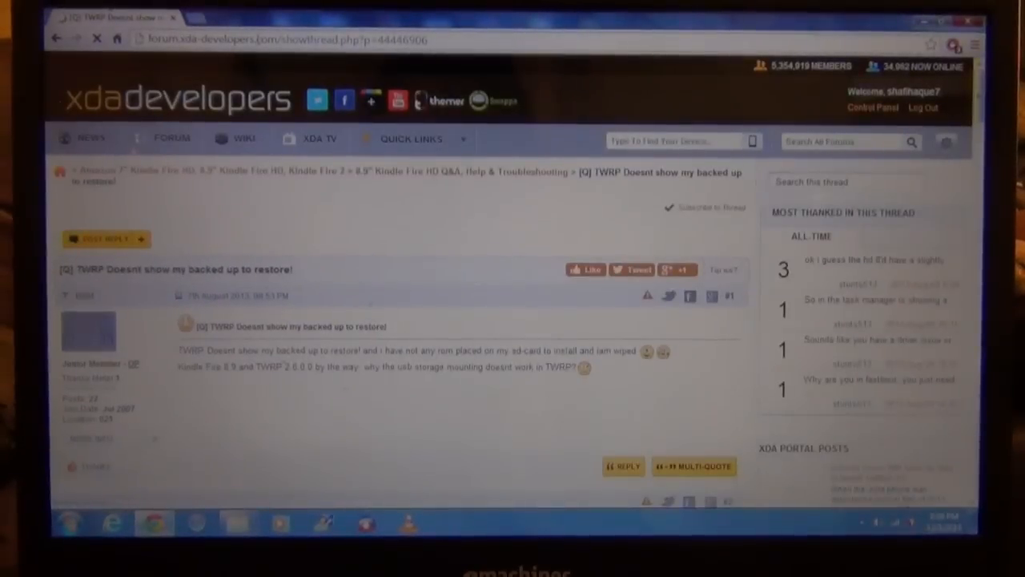
scroll("down", 3)
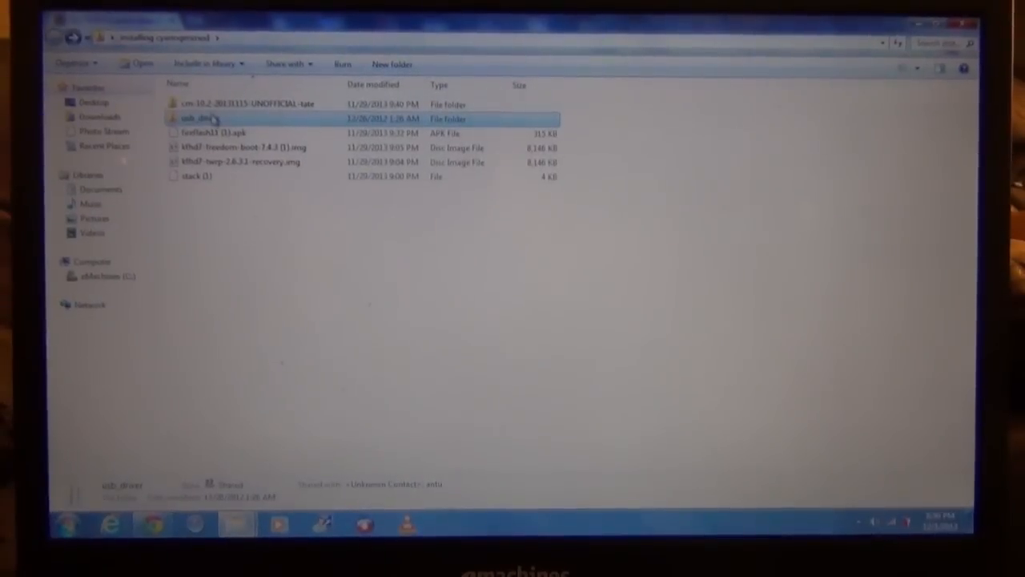
Open the usb_driver folder, then launch Device Manager by searching 'device' in Start.
double_click(208, 118)
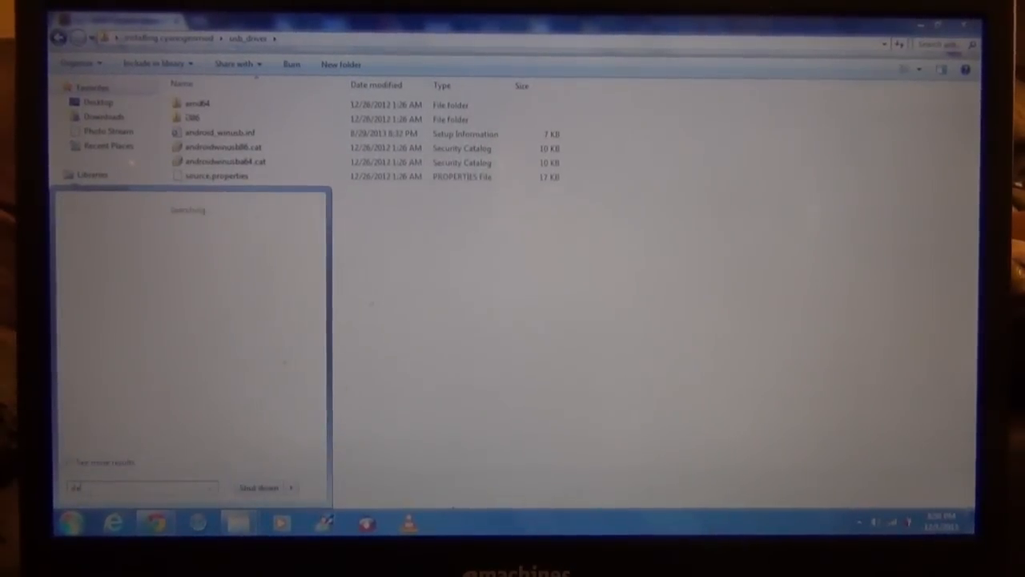
type("device")
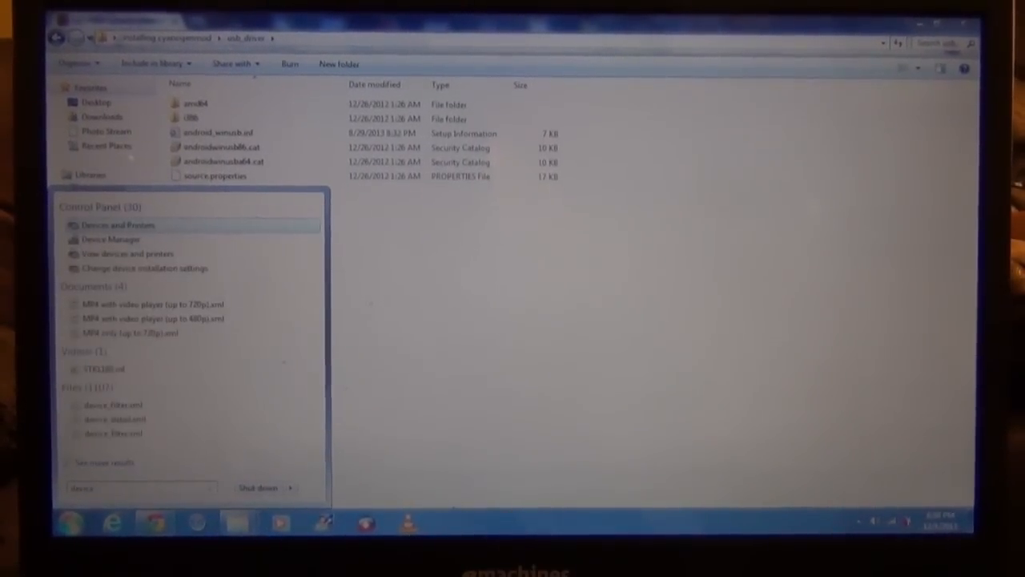
left_click(111, 239)
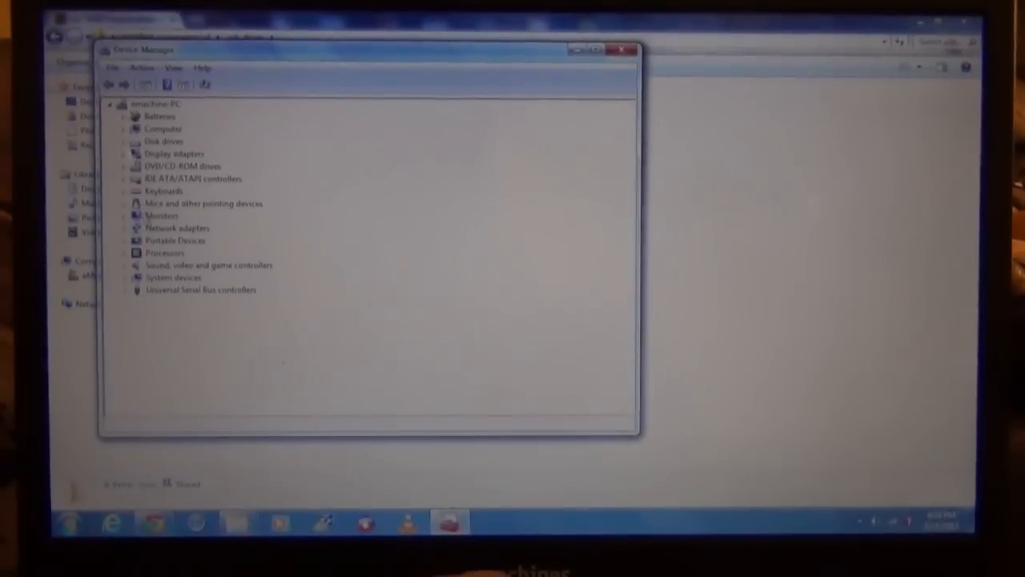
Update the Amazon Kindle Fire HD driver to Android ADB Interface from the usb_driver folder.
left_click(124, 241)
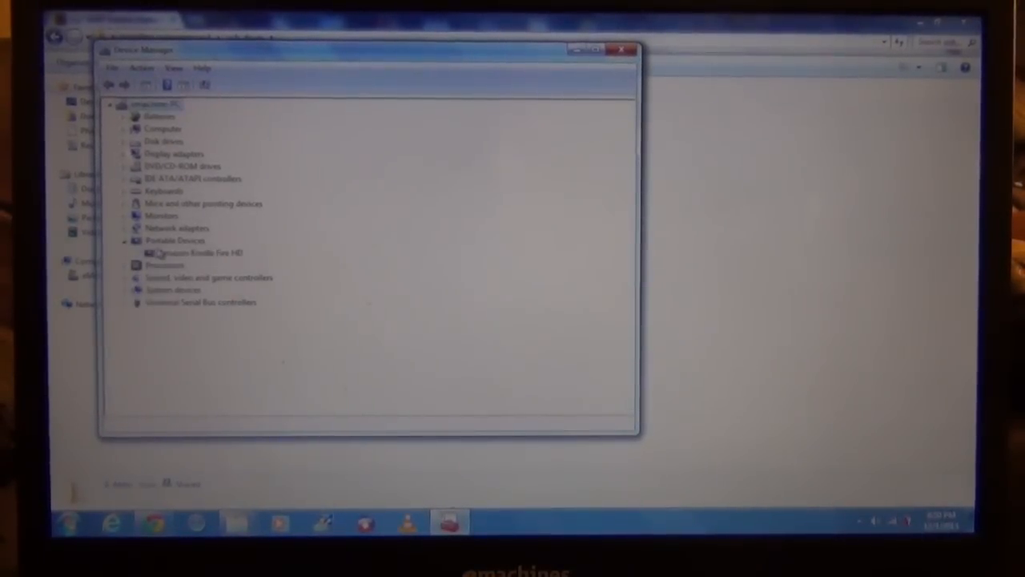
right_click(196, 252)
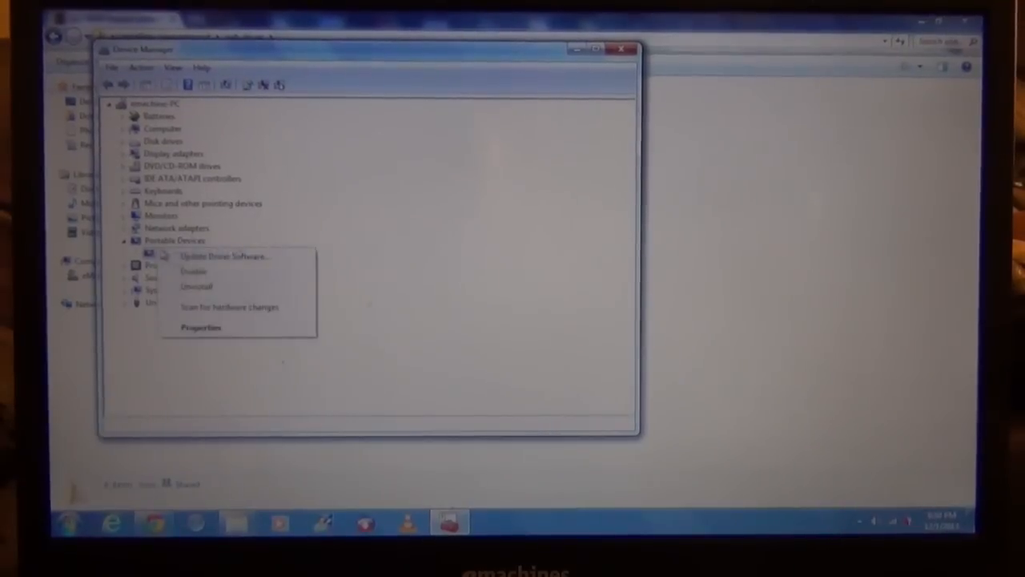
left_click(225, 256)
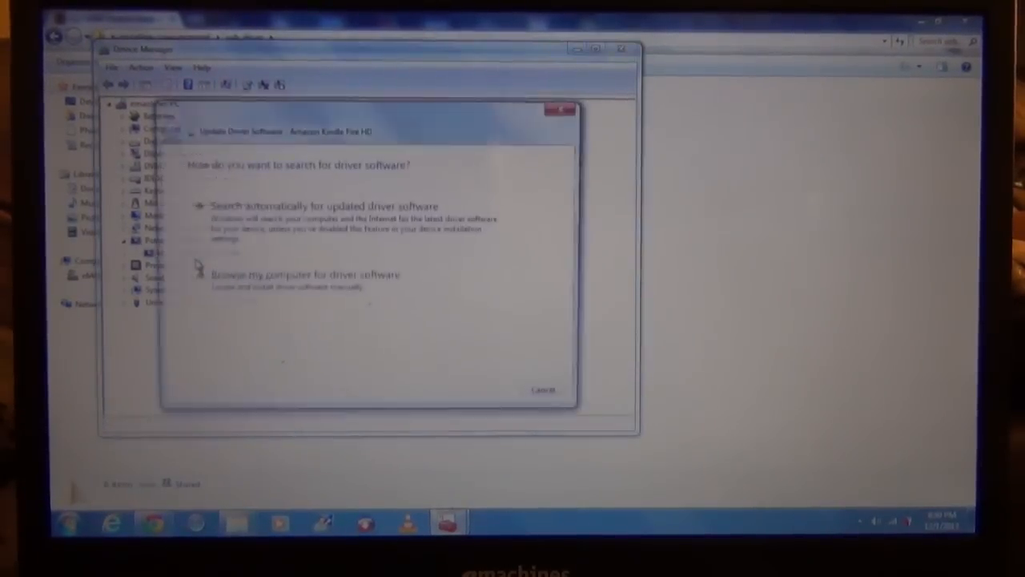
left_click(304, 274)
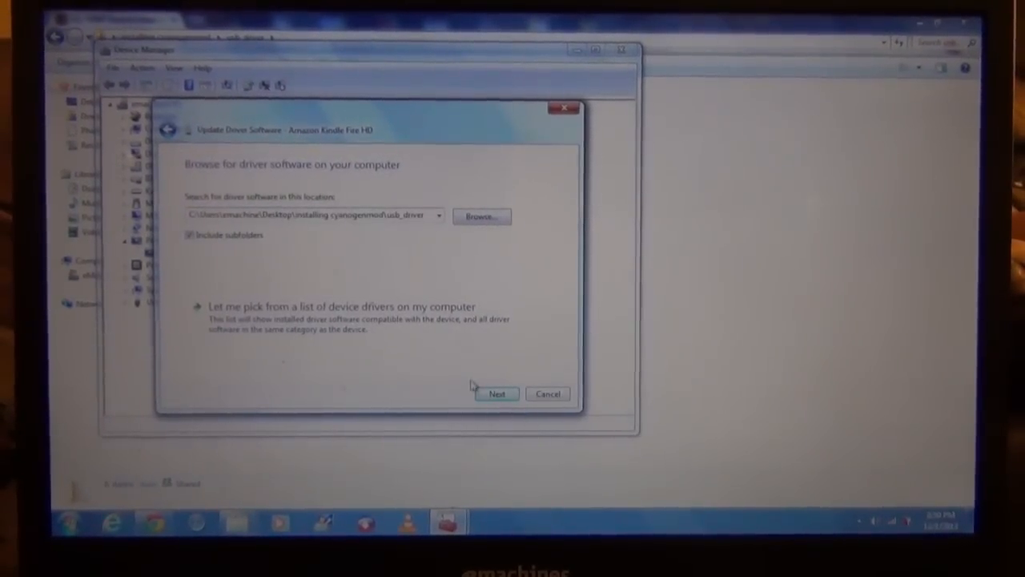
left_click(497, 394)
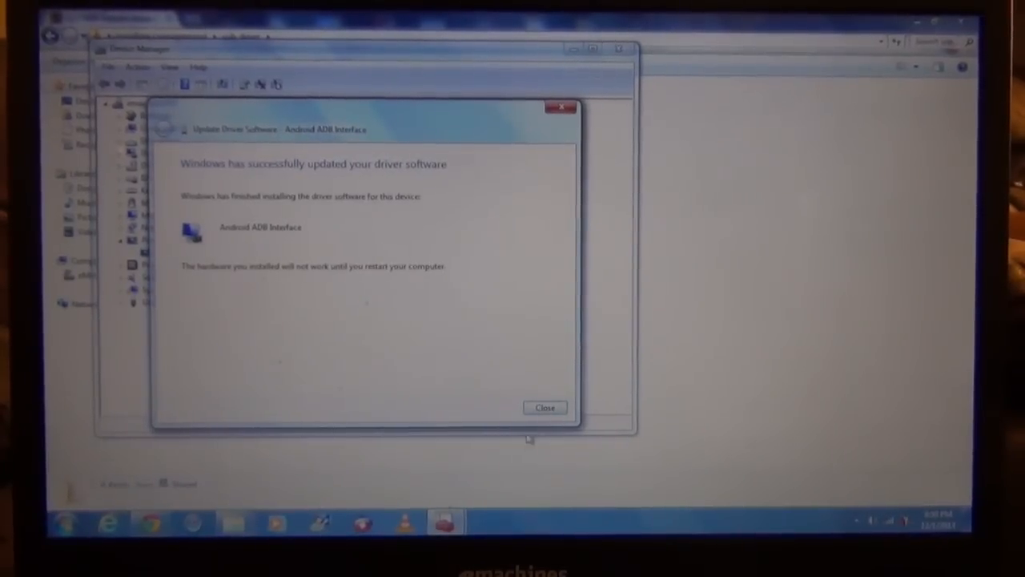
left_click(545, 407)
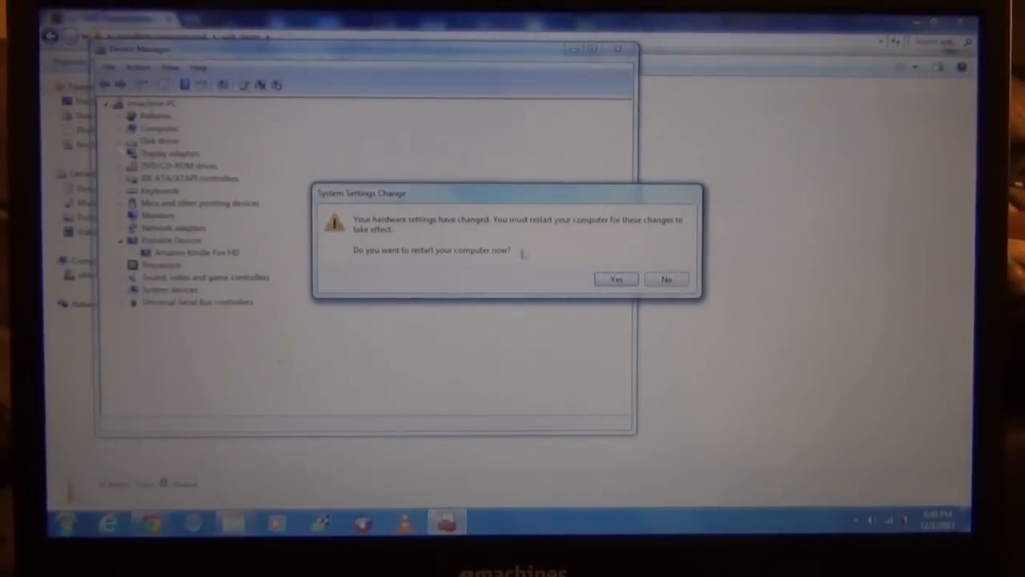
Decline the restart prompt and open the Start menu search.
left_click(666, 279)
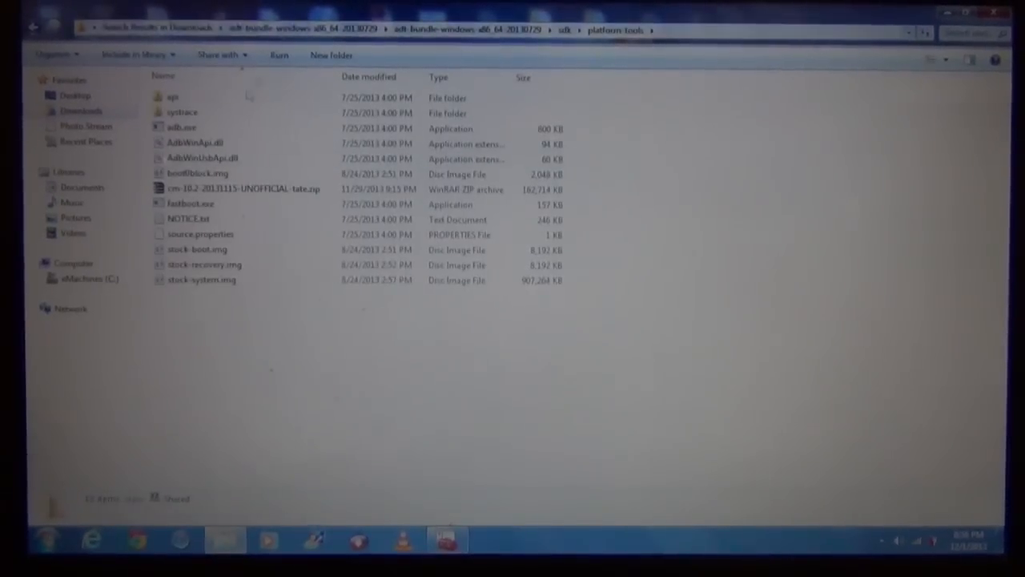
left_click(243, 189)
type("cmd")
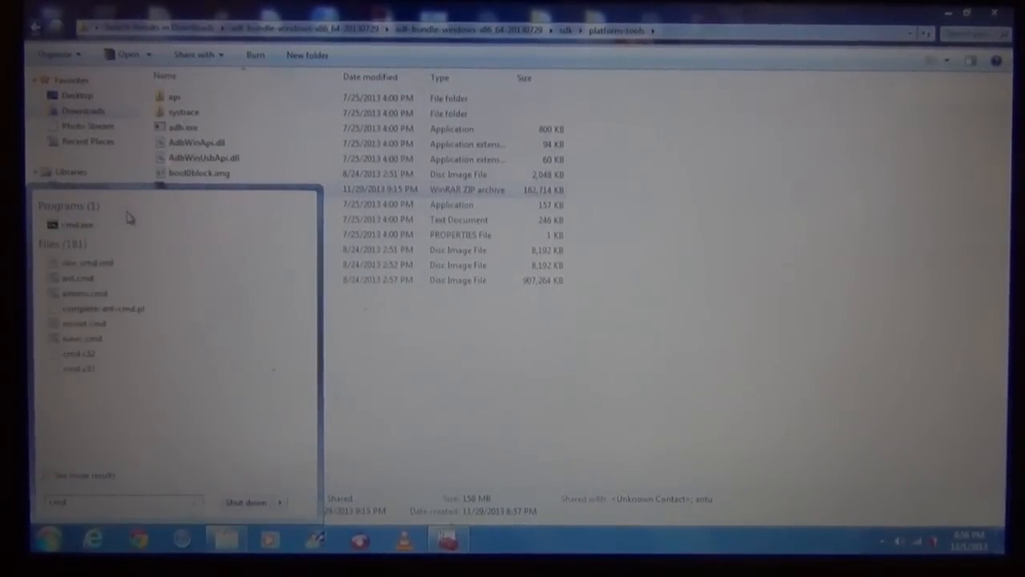
In cmd.exe, cd to platform-tools, run 'adb devices', and begin typing 'adb sideload'.
left_click(77, 224)
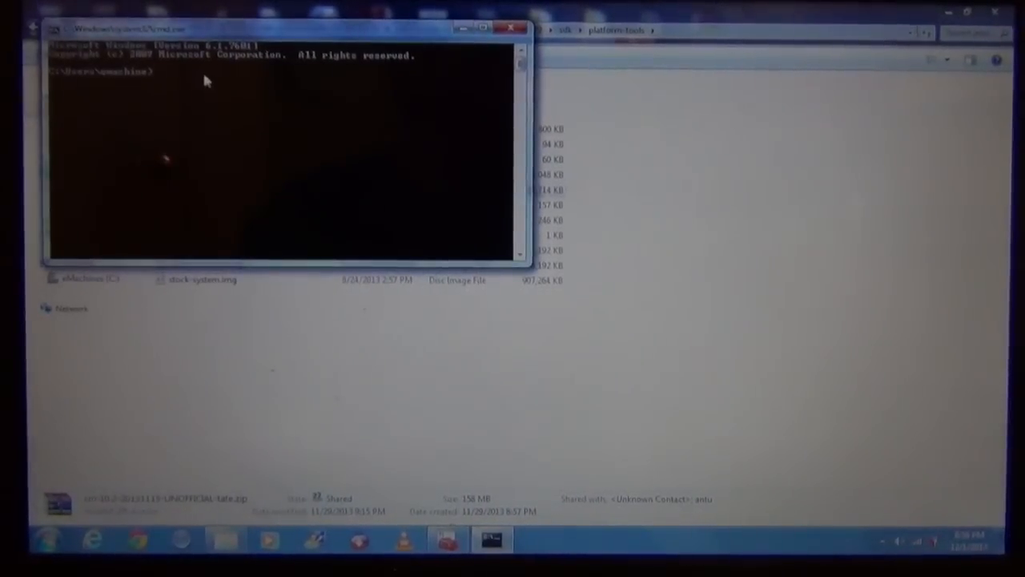
type("cd")
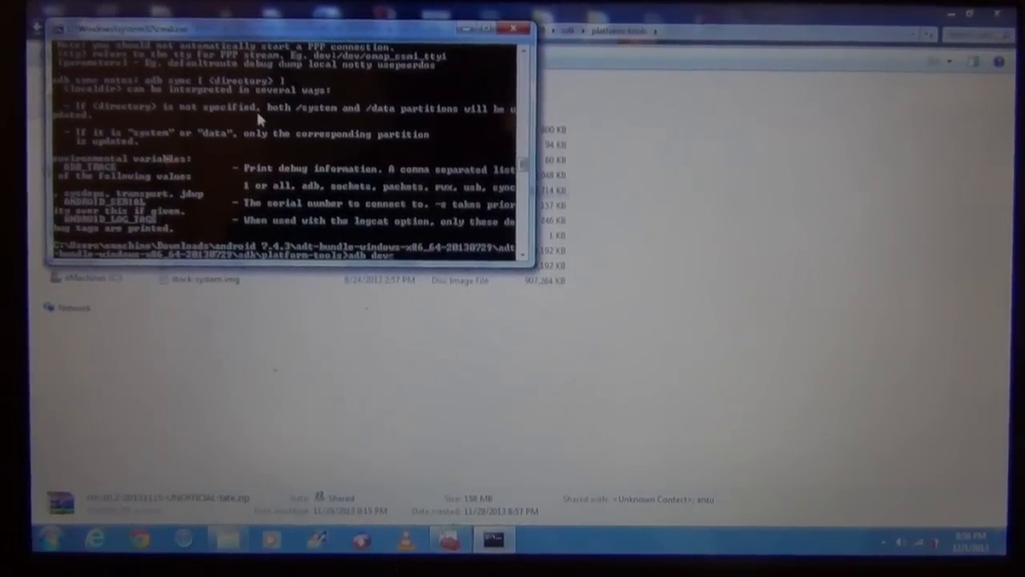
type("adb devices")
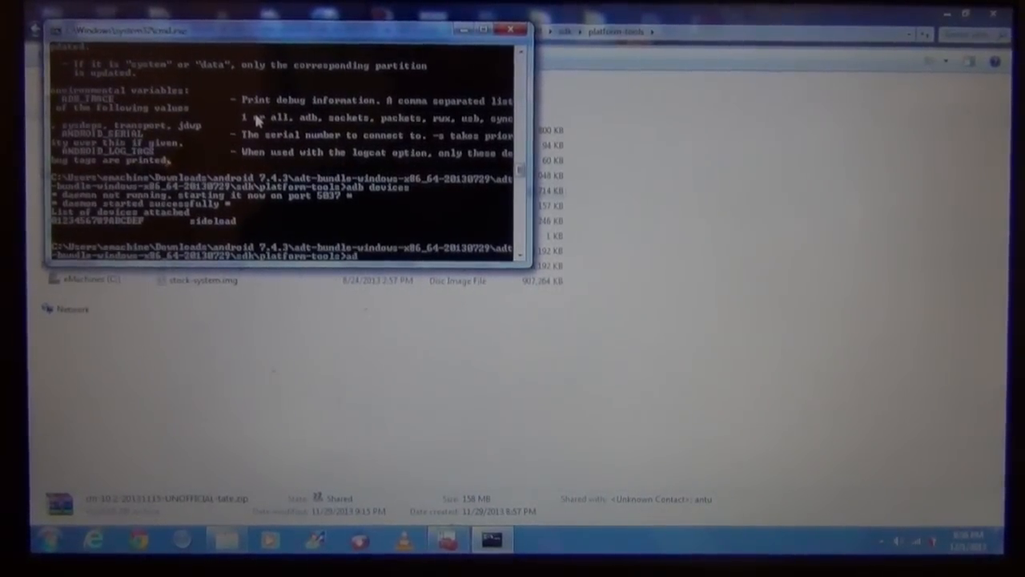
type("adb sidelo")
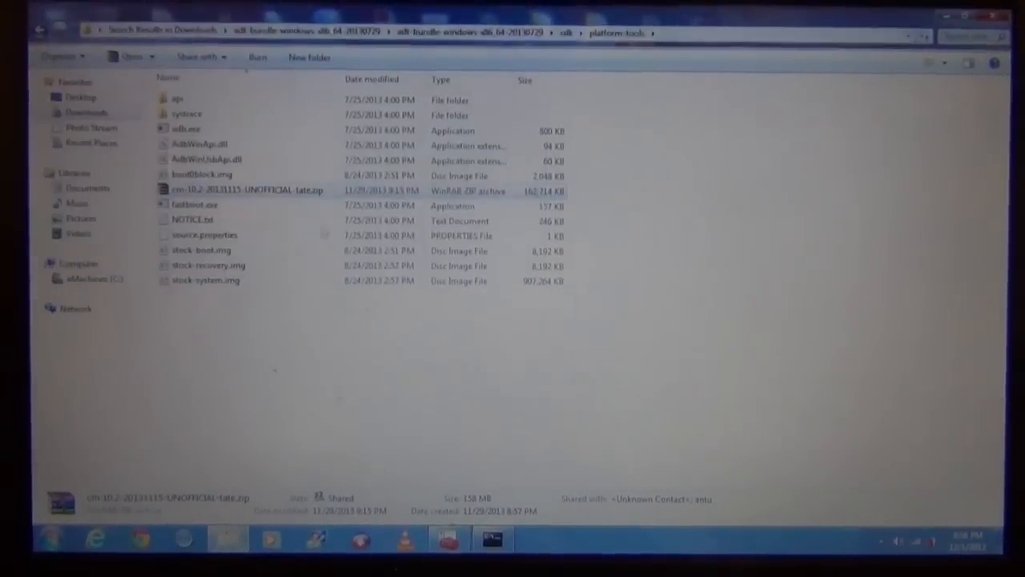
Show Properties for cm-10.2-20131115-UNOFFICIAL-tate.zip from its right-click menu.
right_click(244, 190)
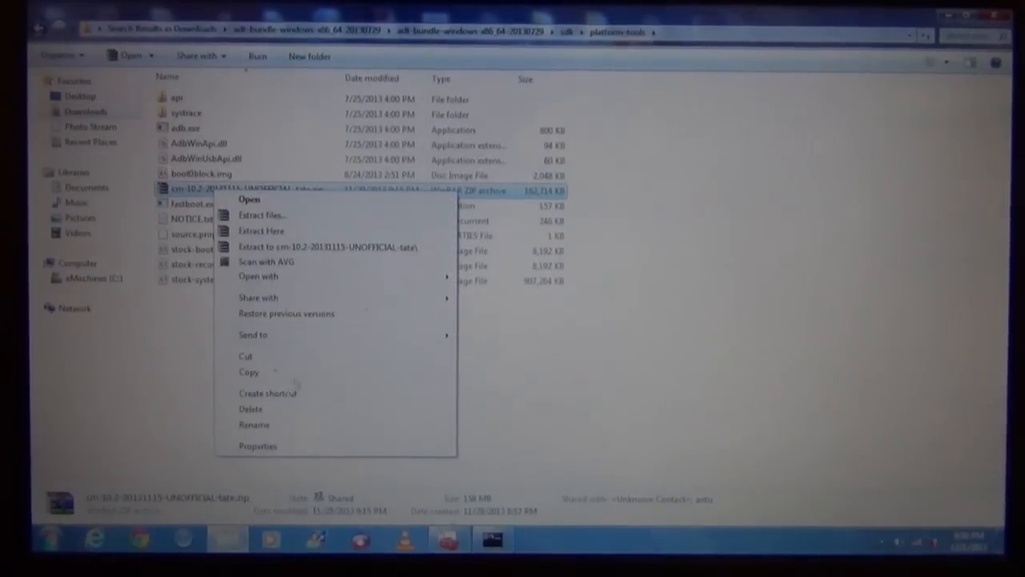
left_click(258, 446)
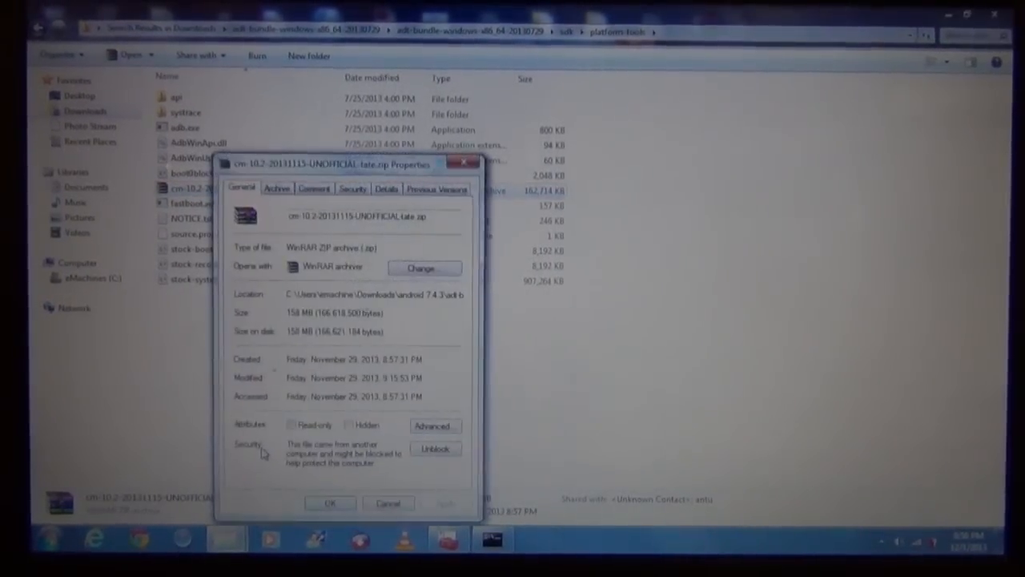